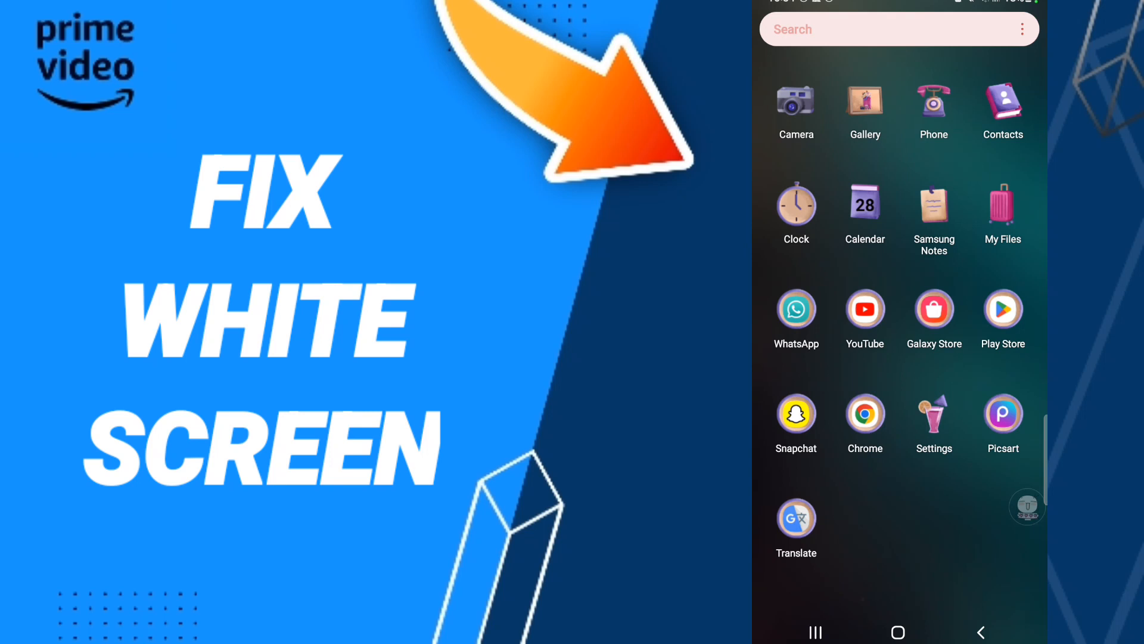
Scroll the installed Apps list down to reach the Prime Video entry
{"action": "left_click_drag", "start_coordinate": [1027, 506], "coordinate": [951, 540]}
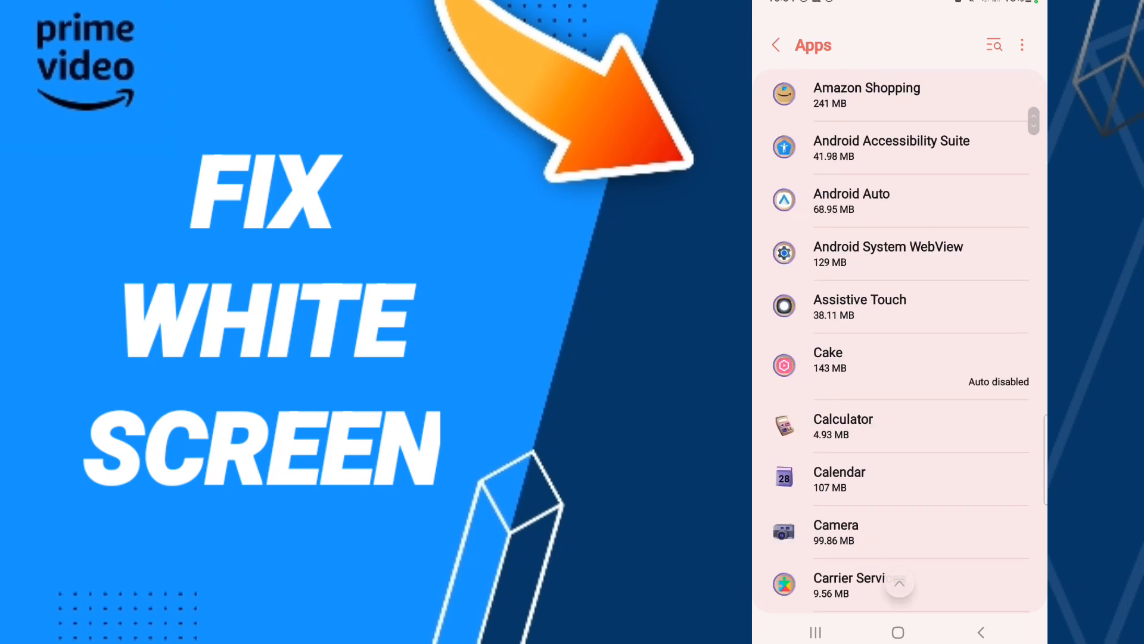
{"action": "scroll", "scroll_direction": "down", "scroll_amount": 3}
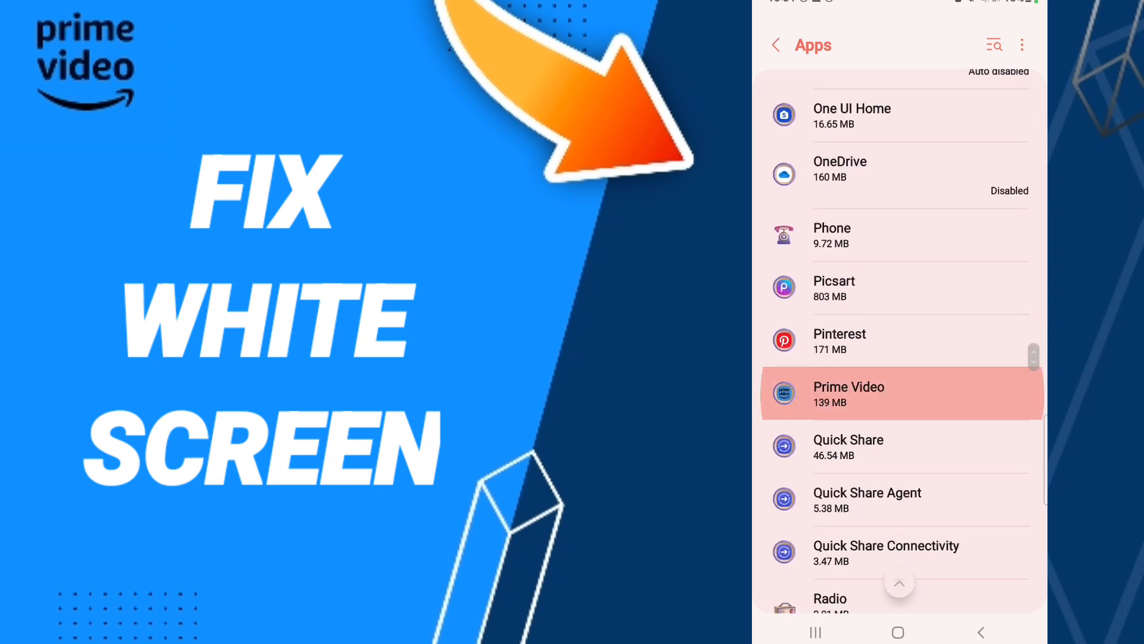
Force-stop Prime Video from its app details and confirm with OK
{"action": "left_click", "coordinate": [849, 392]}
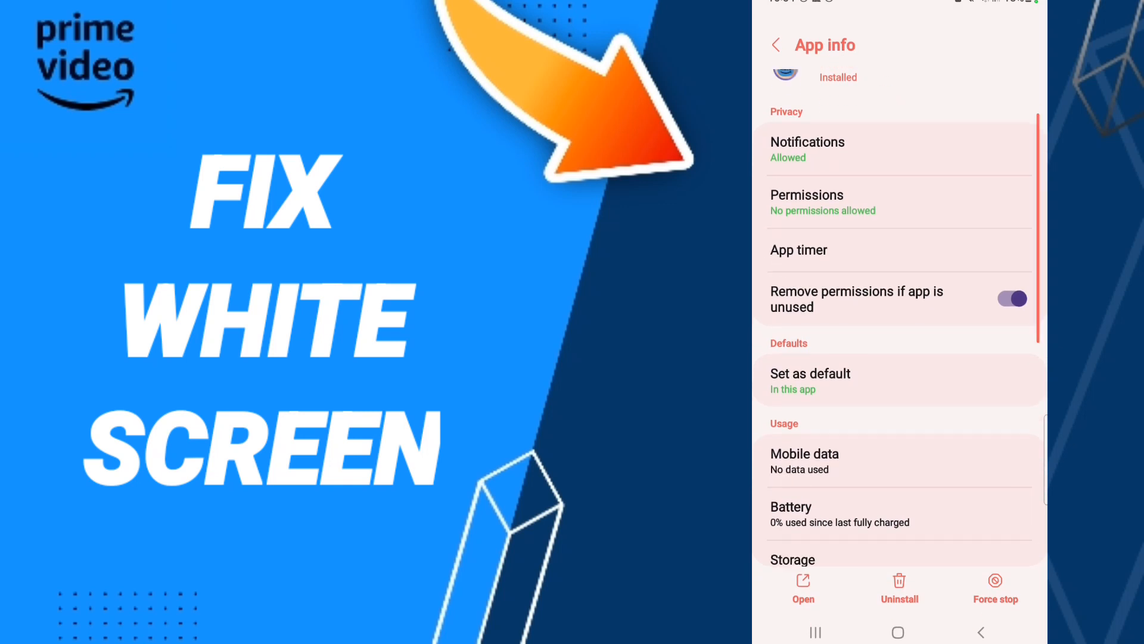
{"action": "left_click", "coordinate": [994, 588]}
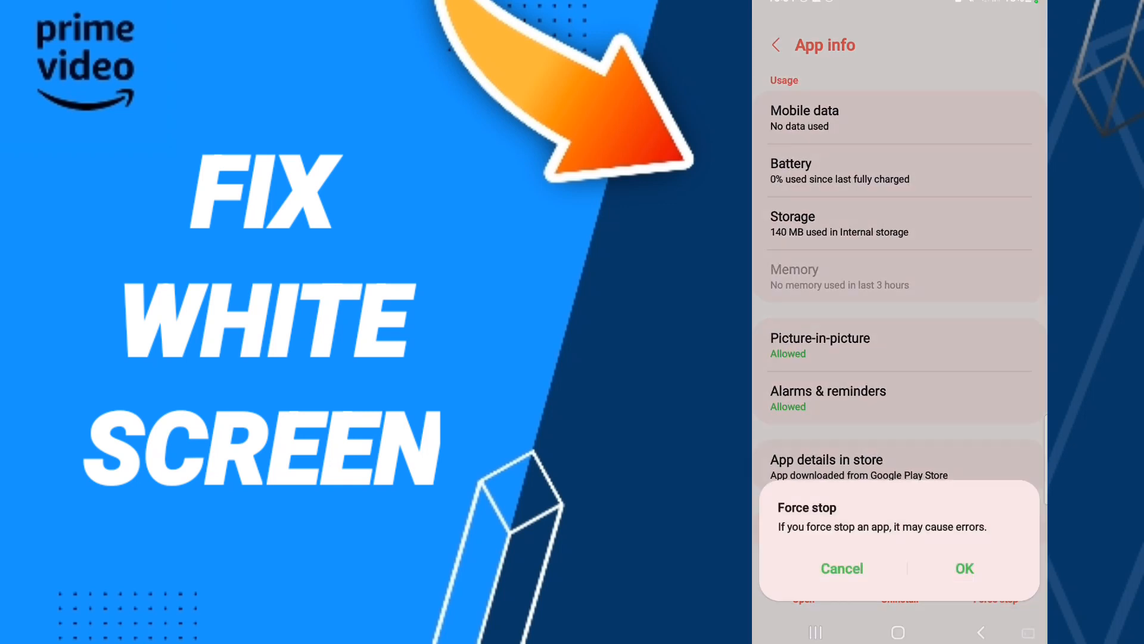
{"action": "left_click", "coordinate": [841, 568]}
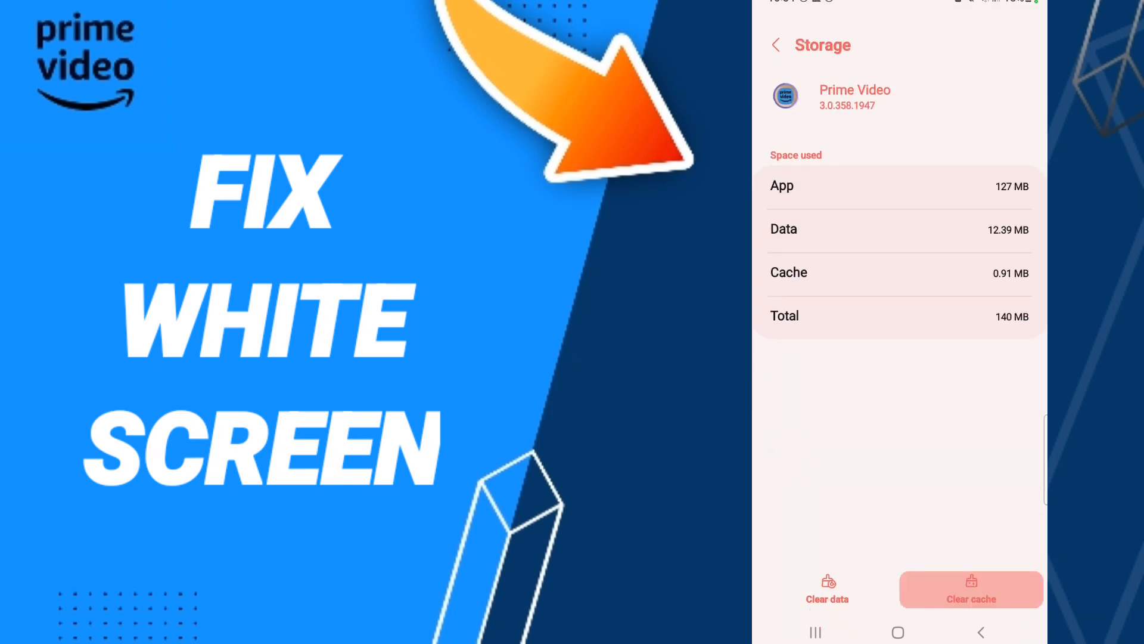
Clear Prime Video's 0.91 MB cache, then go to the Play Store search
{"action": "left_click", "coordinate": [827, 589]}
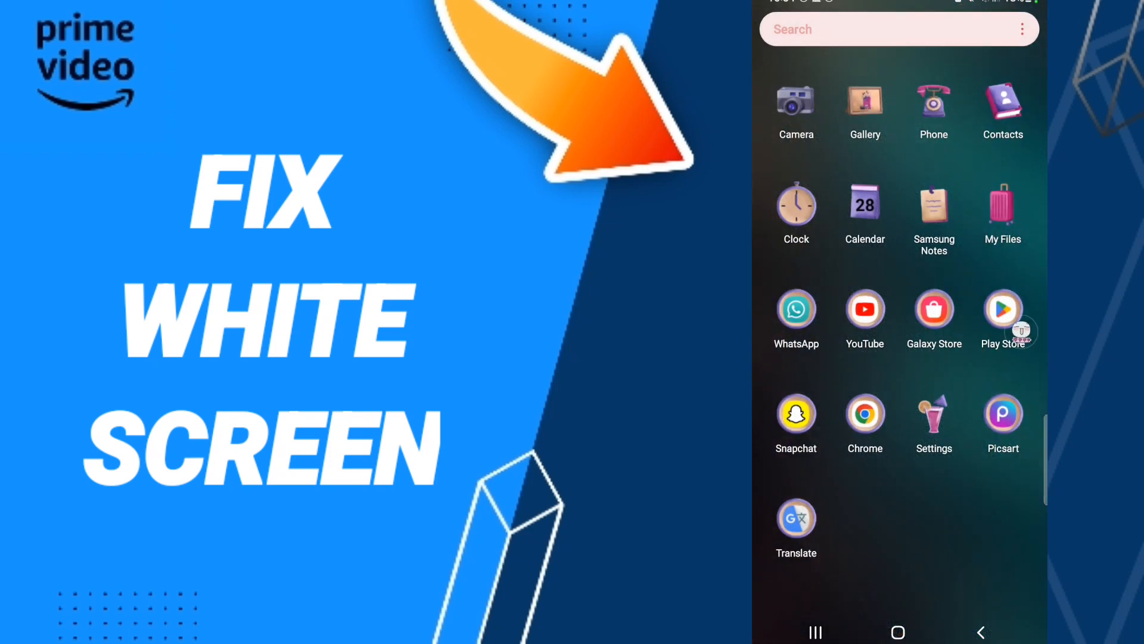
{"action": "left_click", "coordinate": [876, 29]}
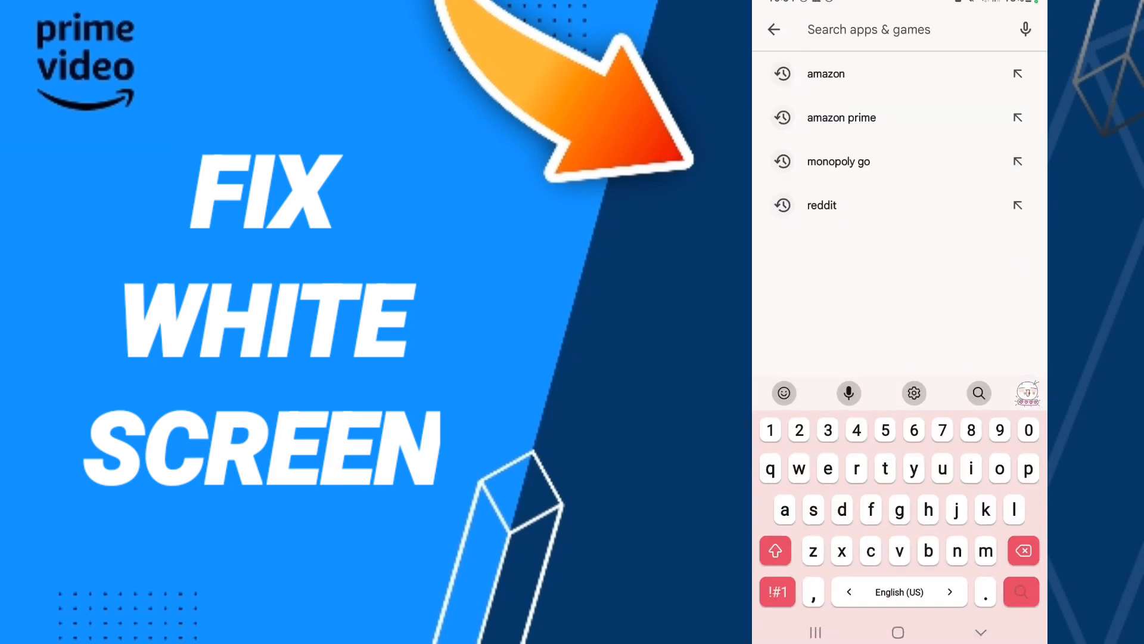